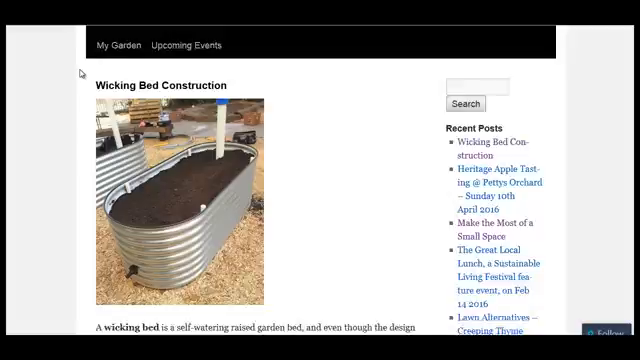
pyautogui.scroll(-3)
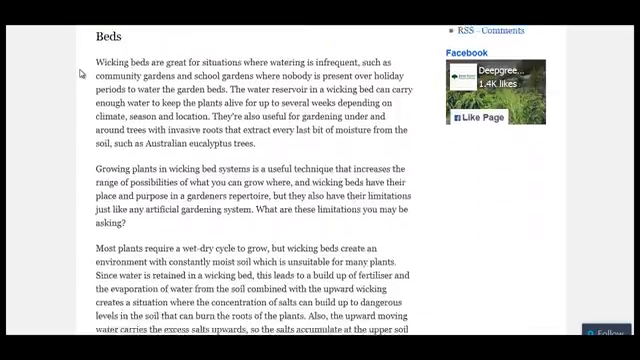
pyautogui.scroll(-3)
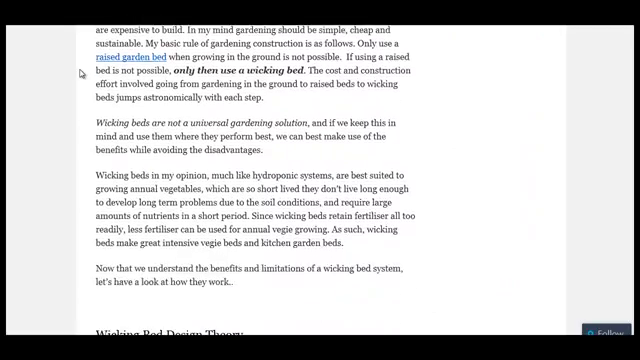
pyautogui.scroll(-3)
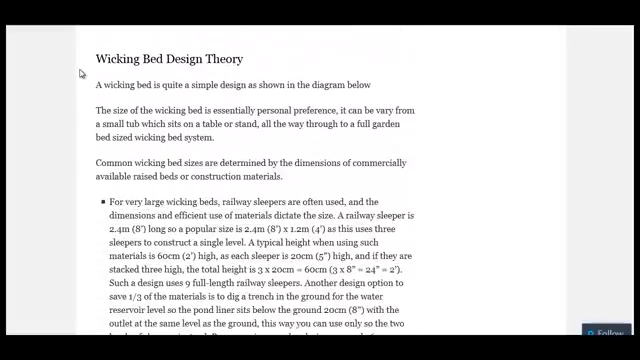
pyautogui.scroll(-3)
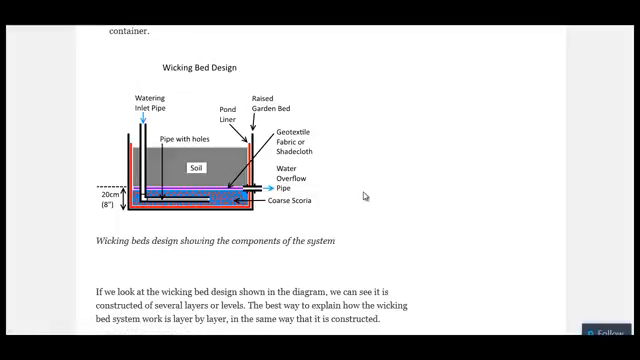
pyautogui.moveTo(261, 153)
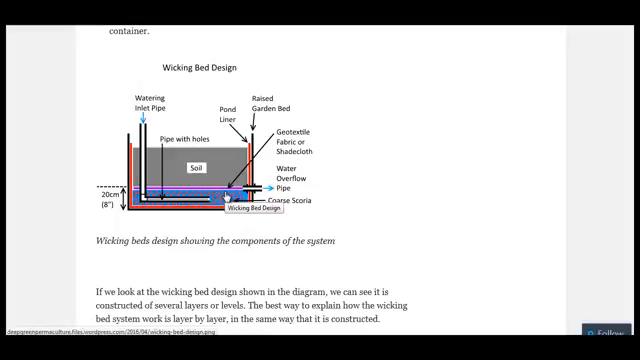
pyautogui.scroll(-3)
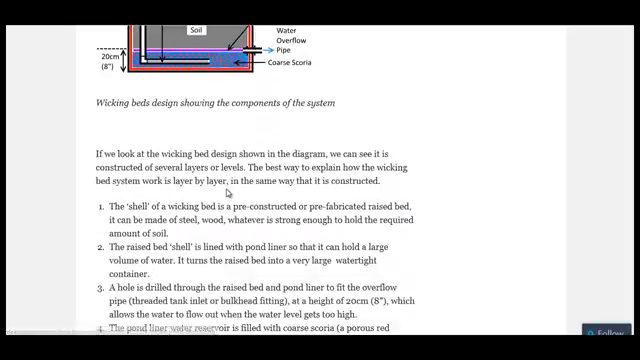